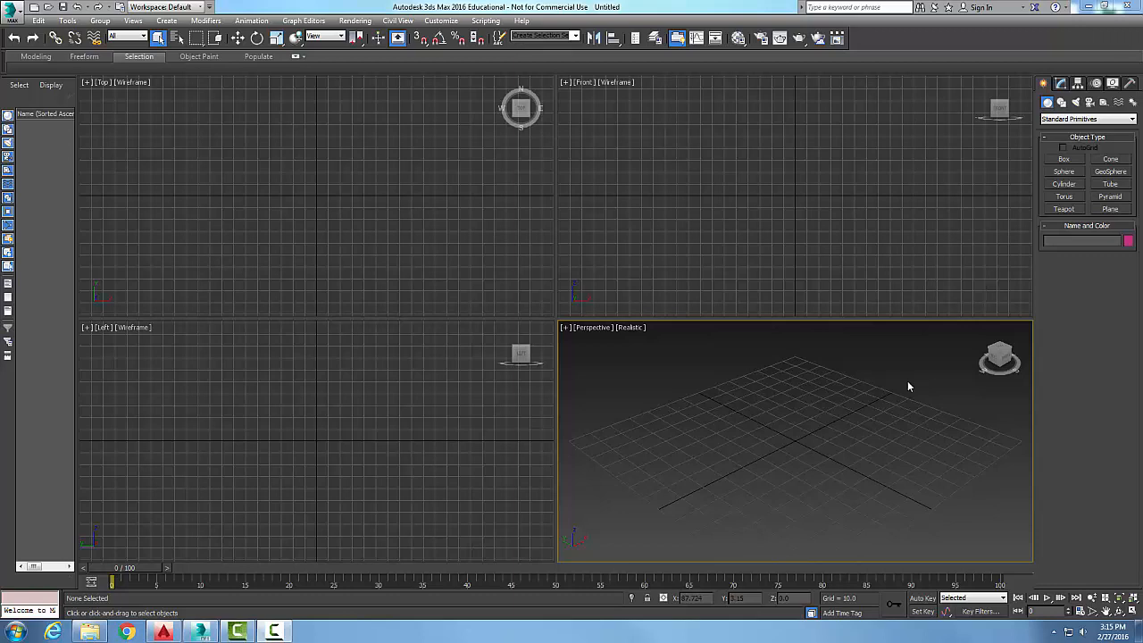
mouse_move(809, 346)
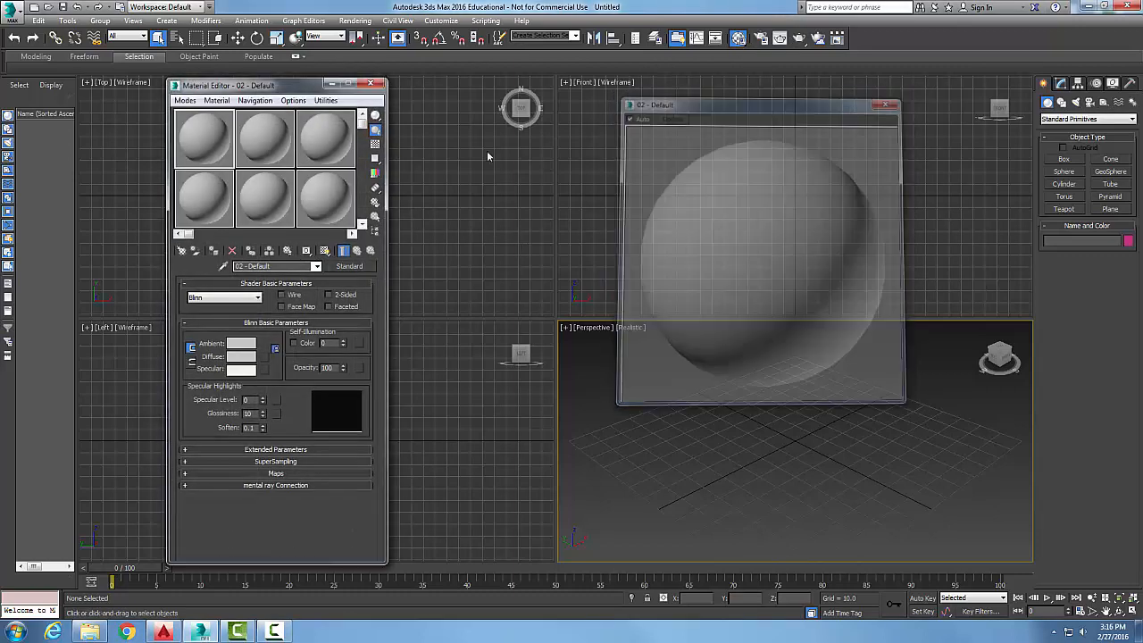
Step: Assign a Substance map to the first material's Diffuse colour via the Material/Map Browser
click(893, 104)
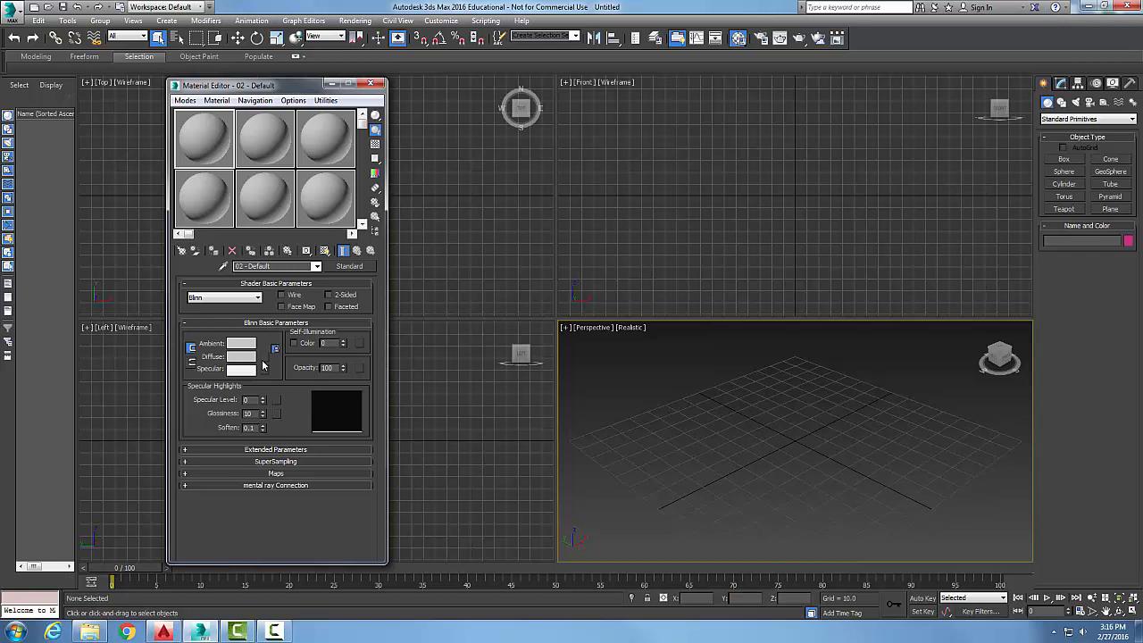
mouse_move(264, 366)
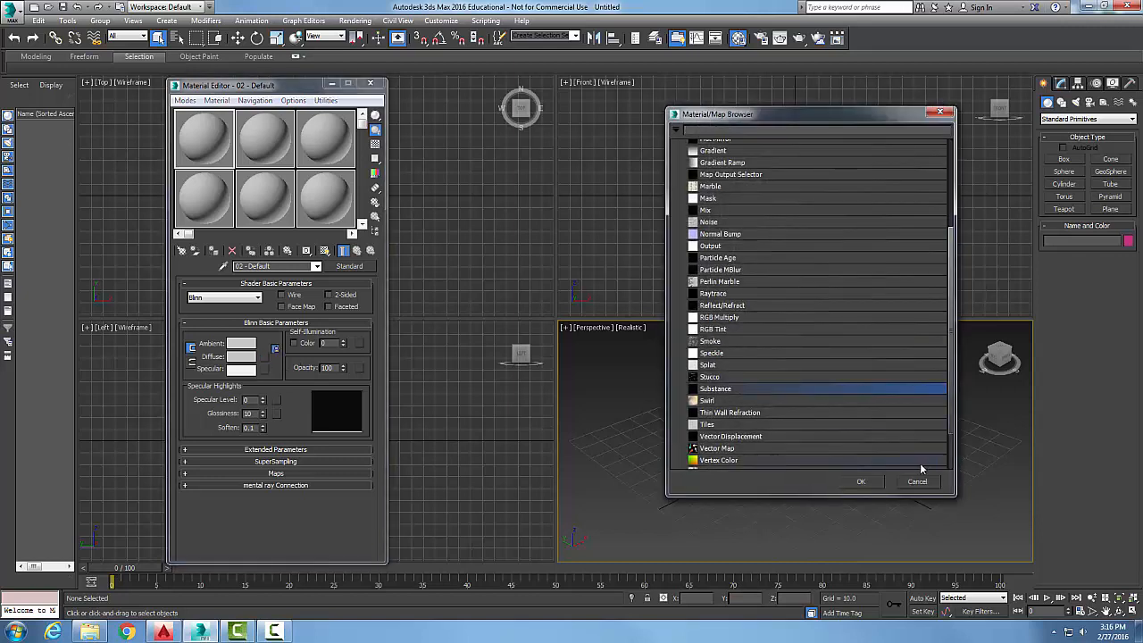
mouse_move(714, 393)
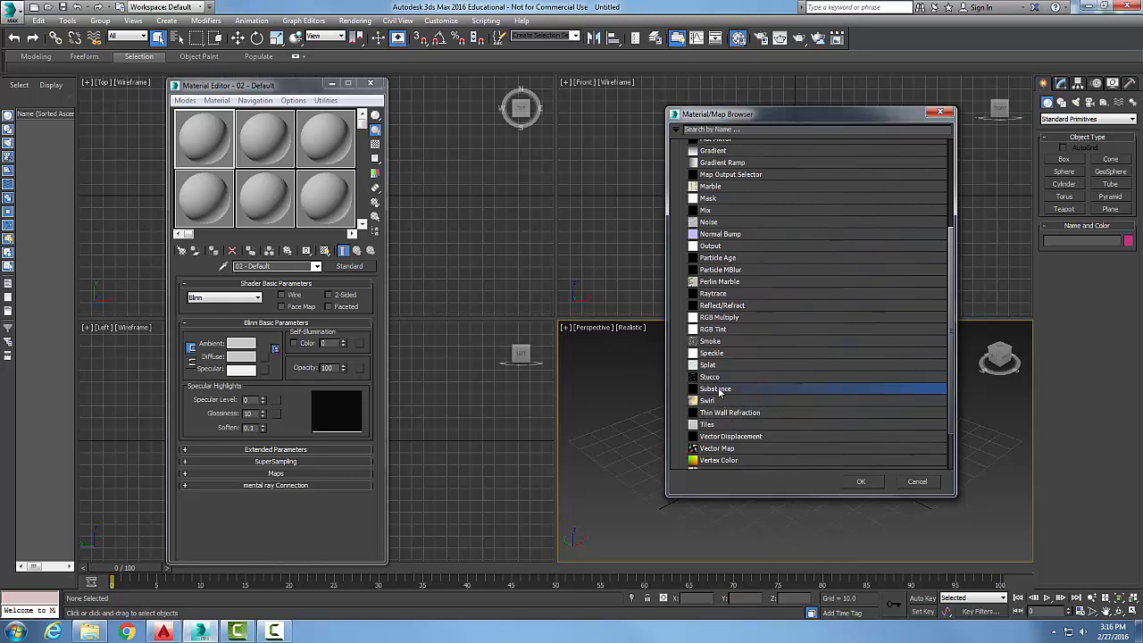
double_click(714, 389)
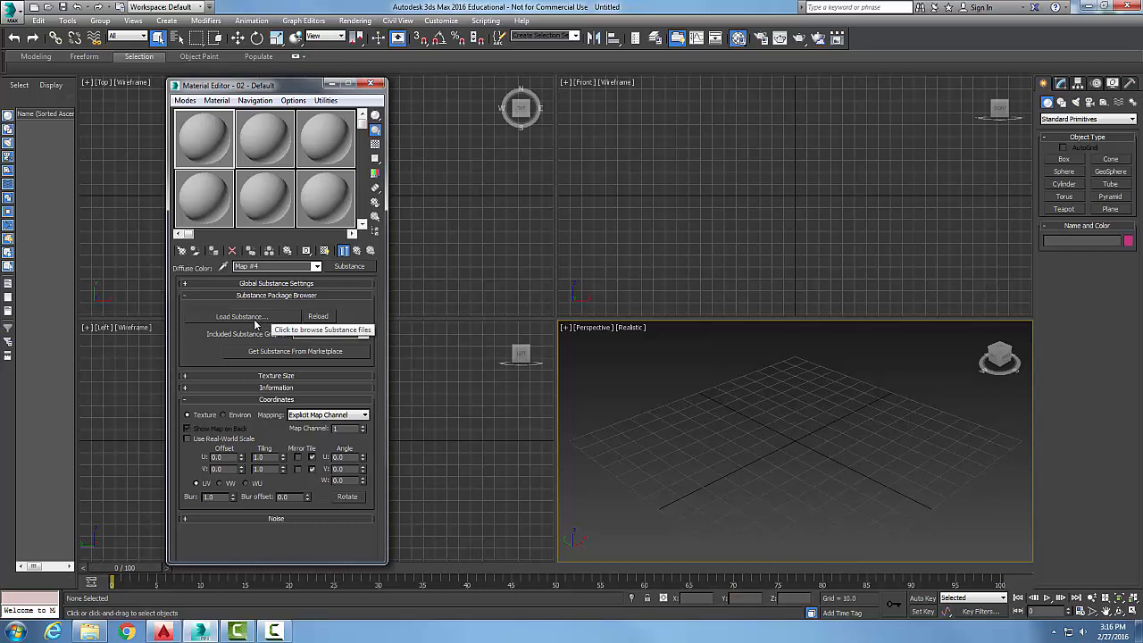
Step: Load Corrugated_Metal.sbsar from the textures folder into the Substance map
click(239, 316)
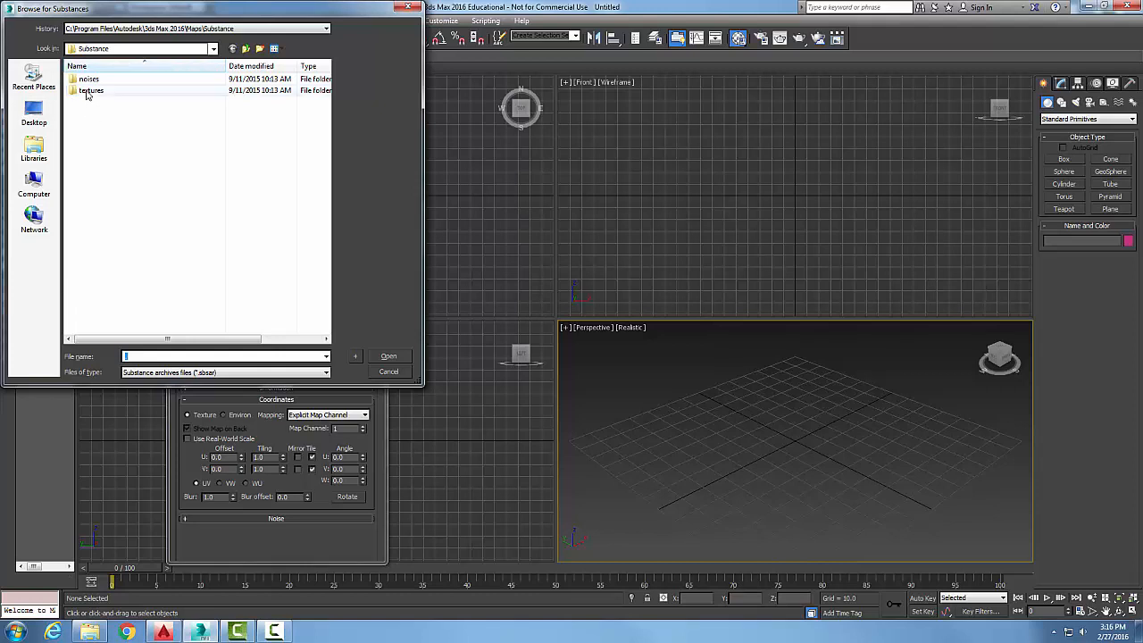
double_click(91, 89)
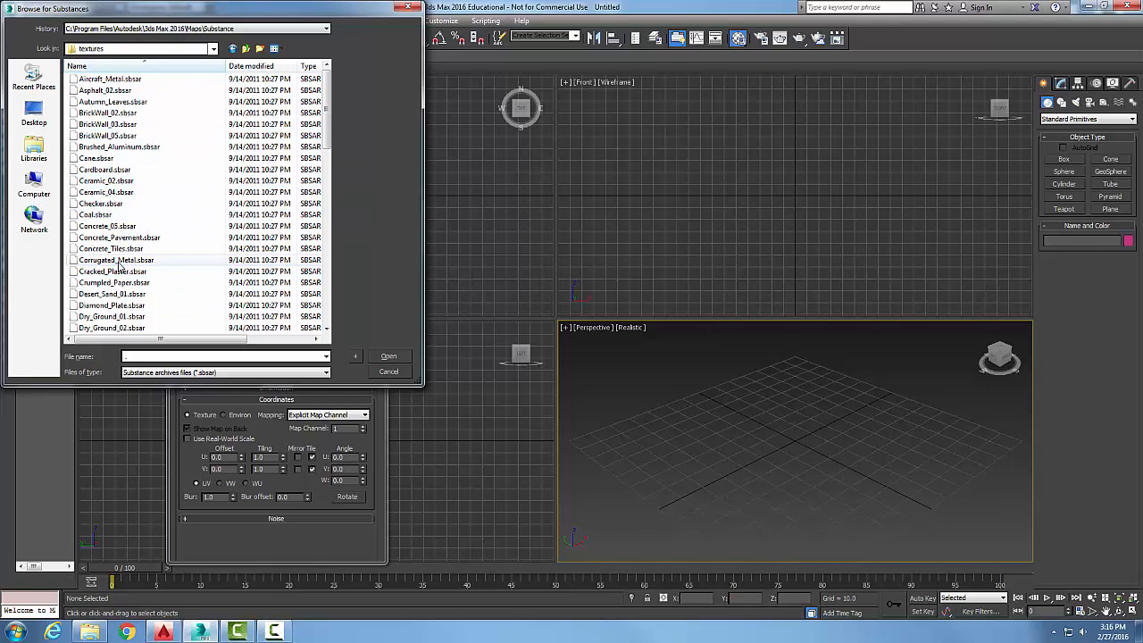
click(116, 261)
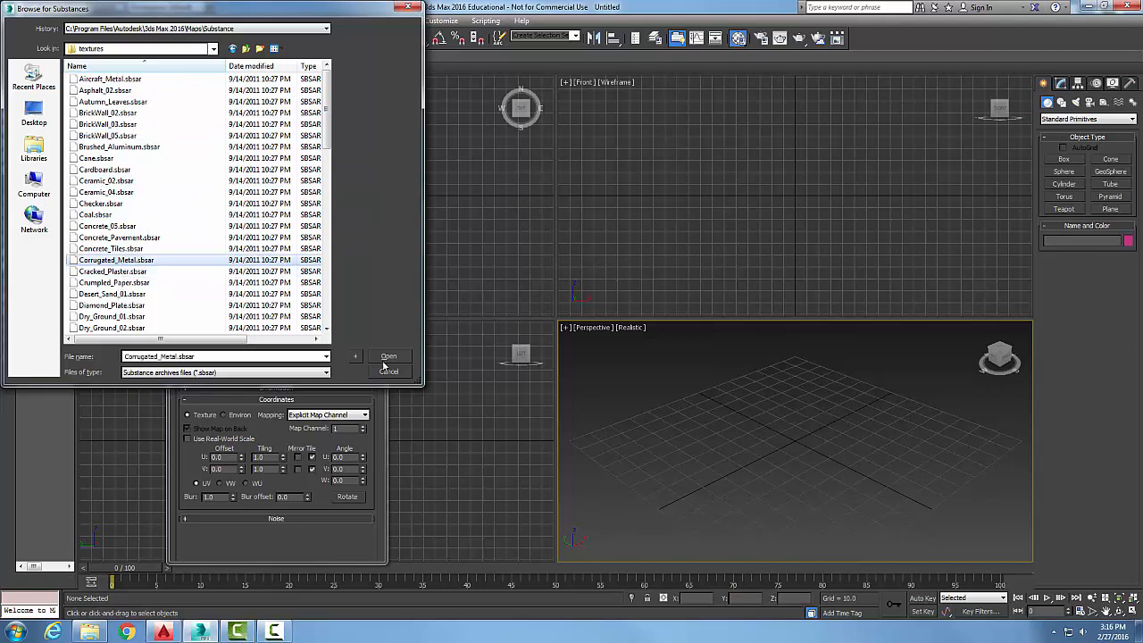
click(388, 357)
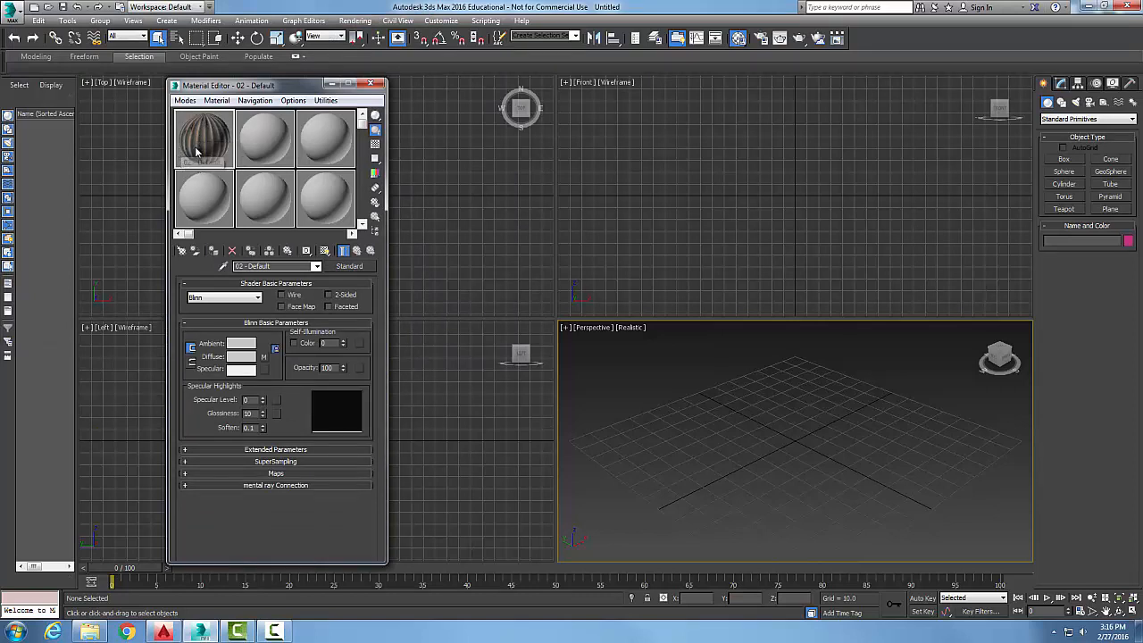
mouse_move(203, 139)
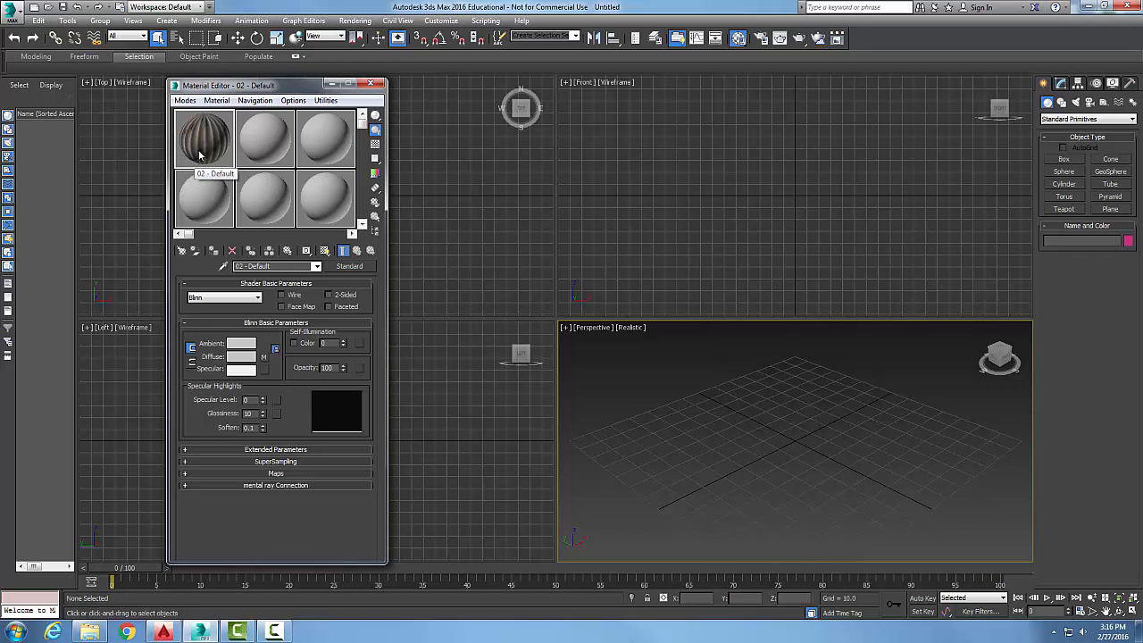
mouse_move(375, 116)
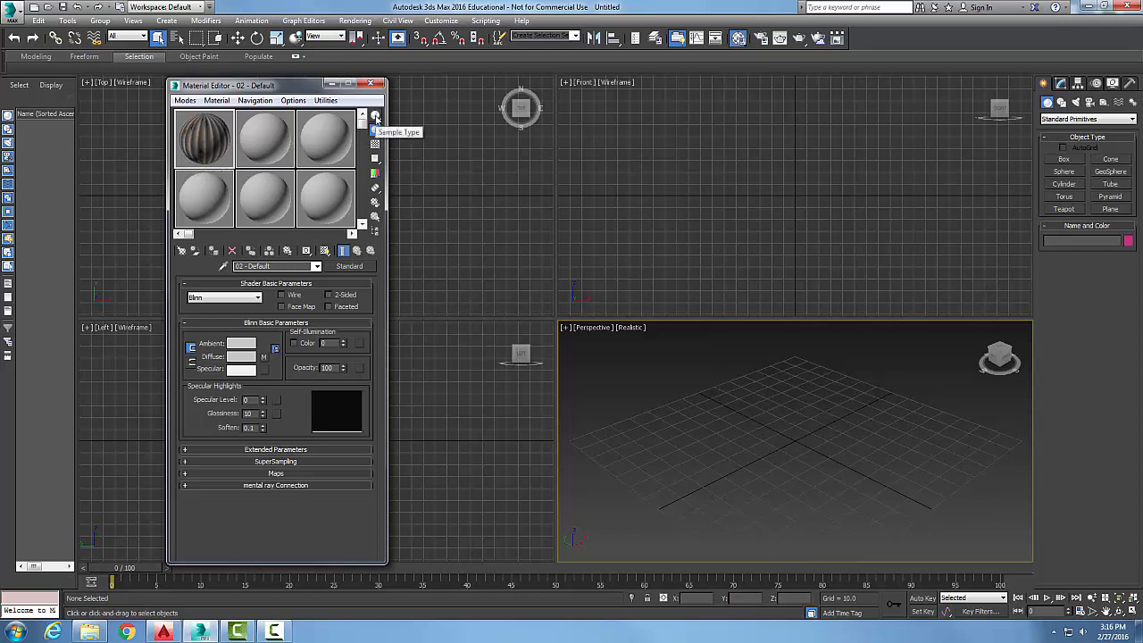
Step: Show the first sample as a cube, then start a Substance map on slot 2's Diffuse
click(374, 116)
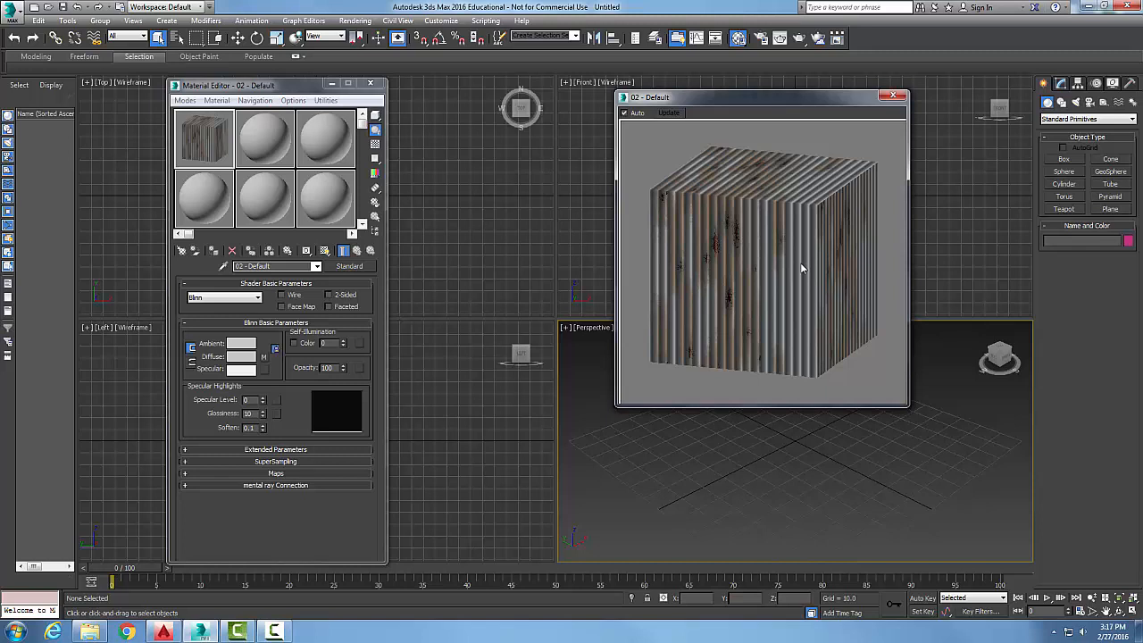
mouse_move(797, 259)
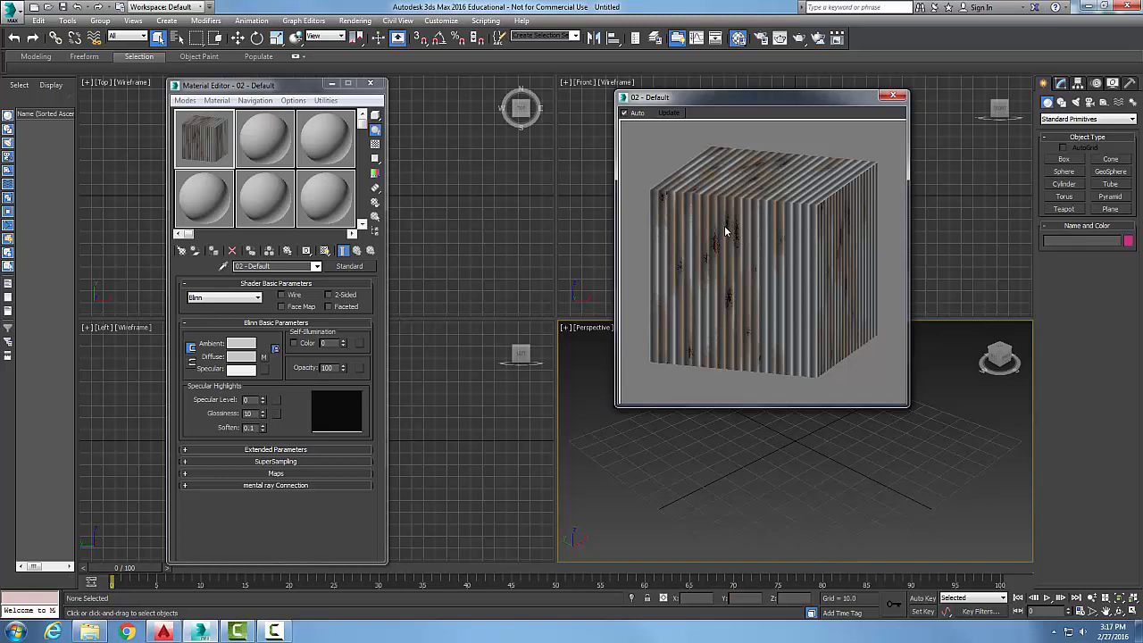
mouse_move(735, 250)
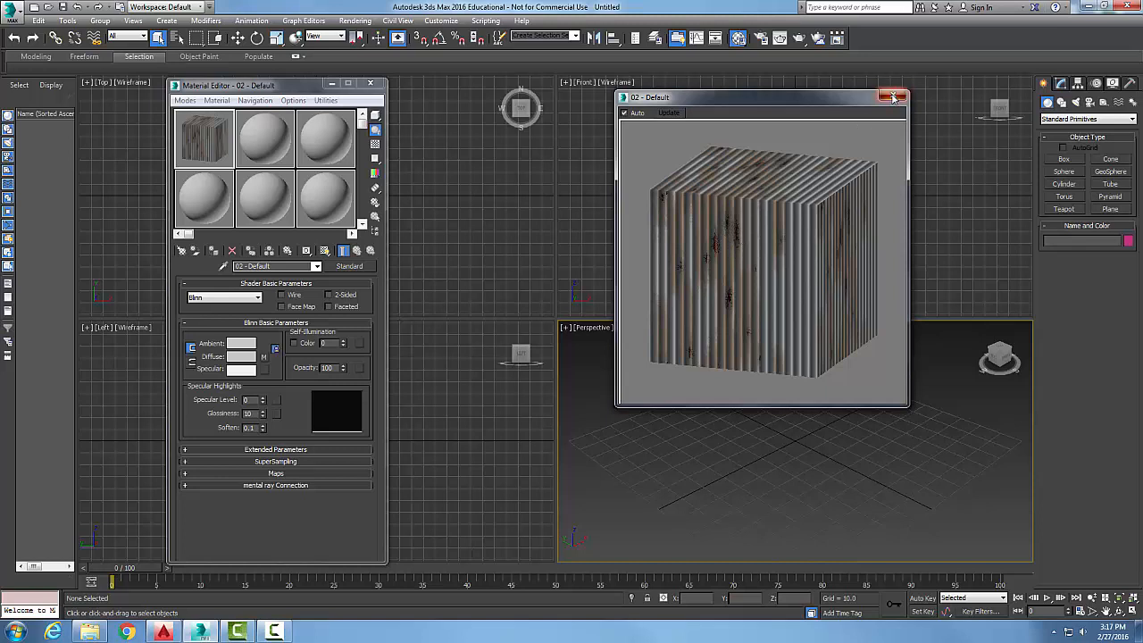
click(893, 96)
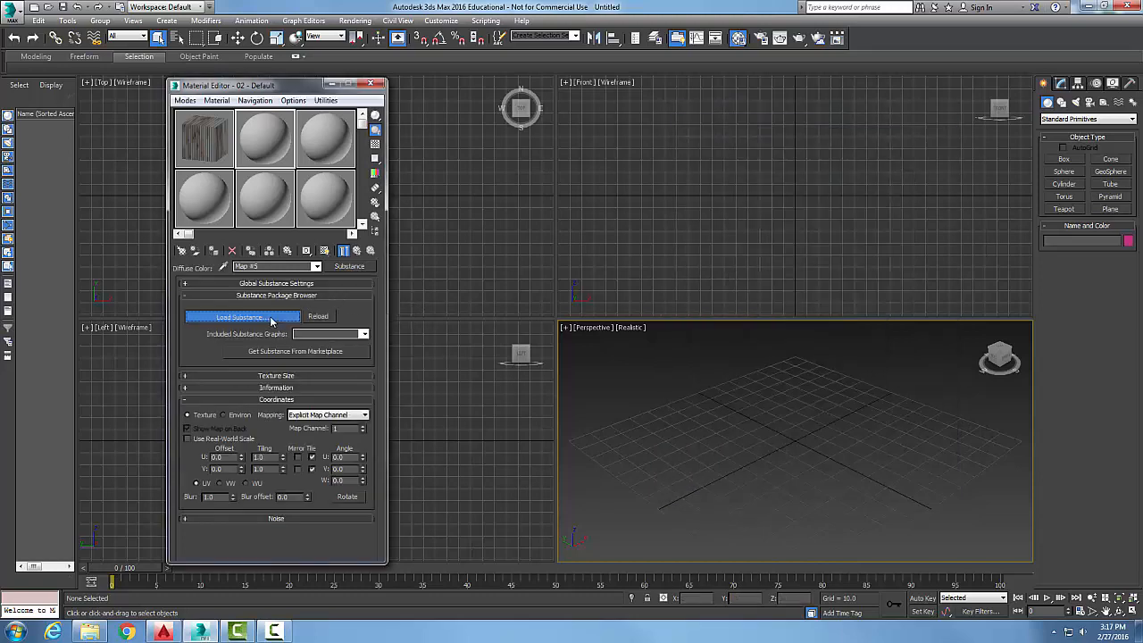
Step: Load Old_Painted_Planks.sbsar from the textures folder into the second Substance map
click(243, 318)
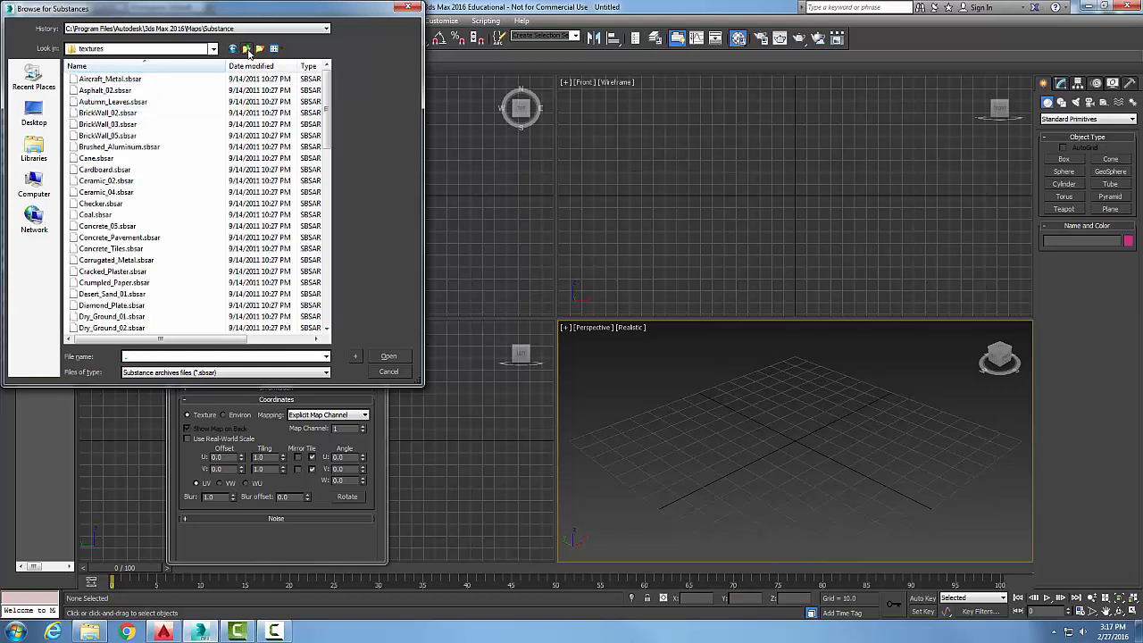
click(248, 48)
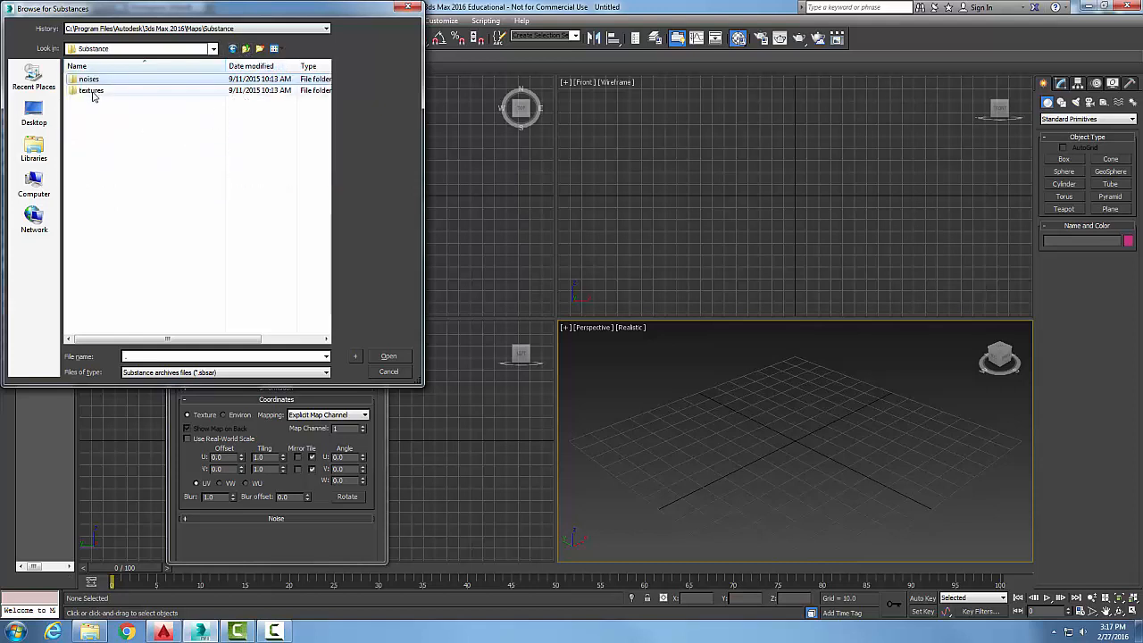
double_click(92, 89)
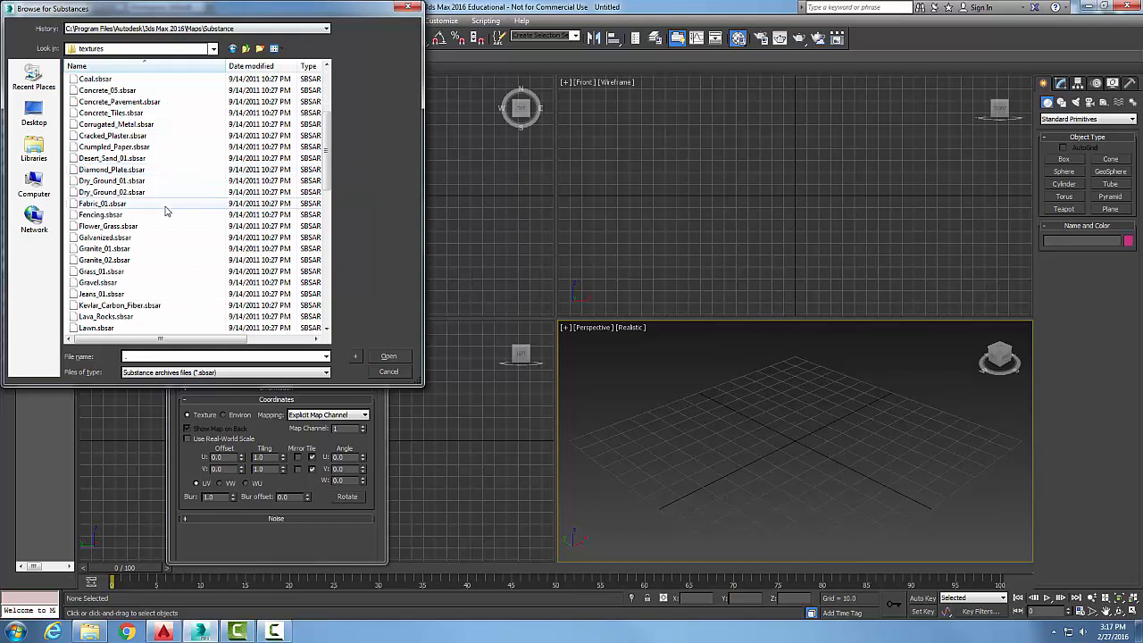
scroll(down, 3)
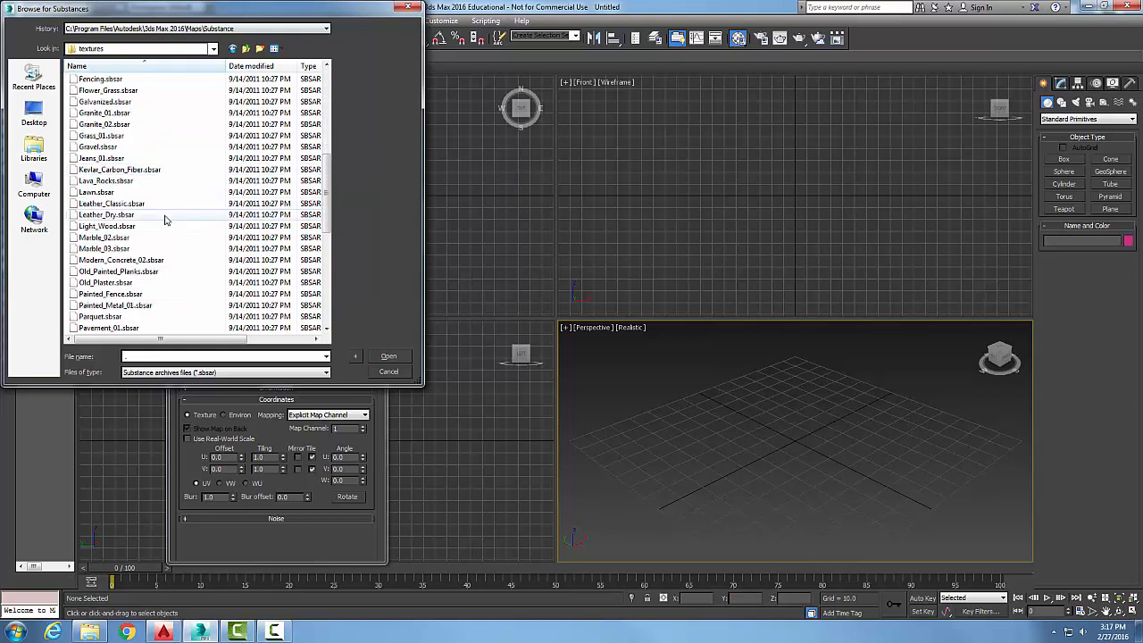
mouse_move(121, 272)
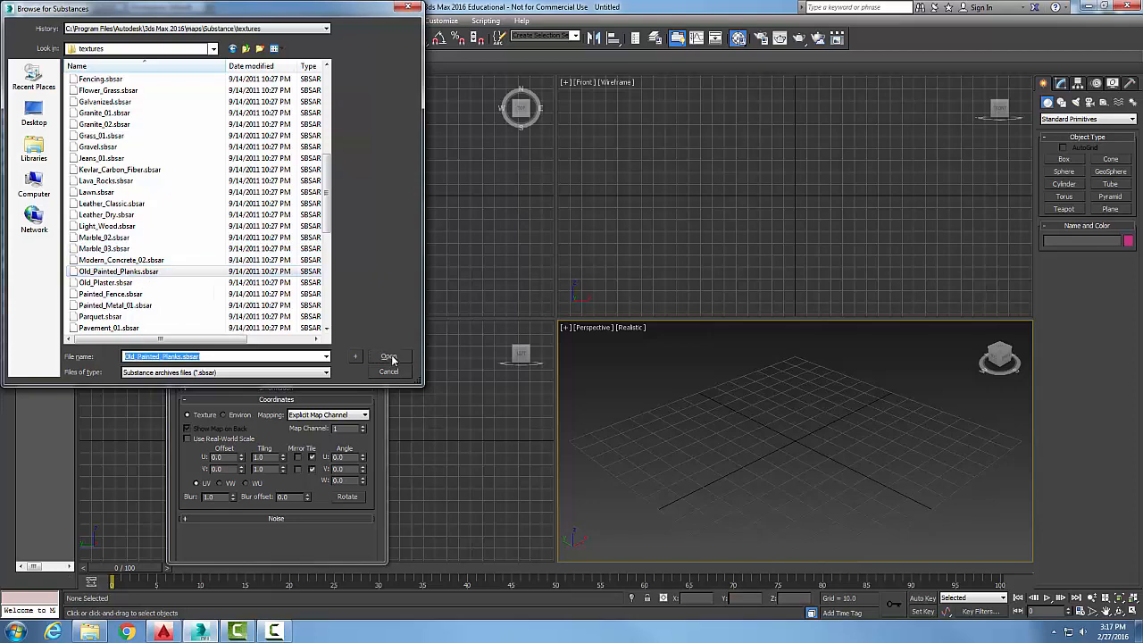
click(389, 357)
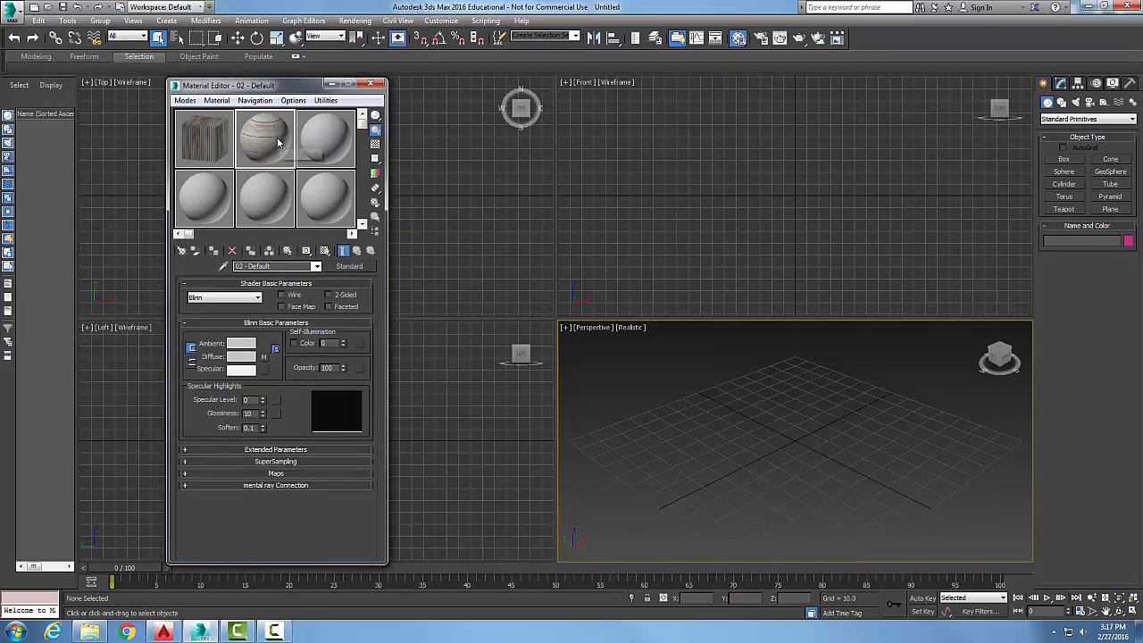
mouse_move(264, 143)
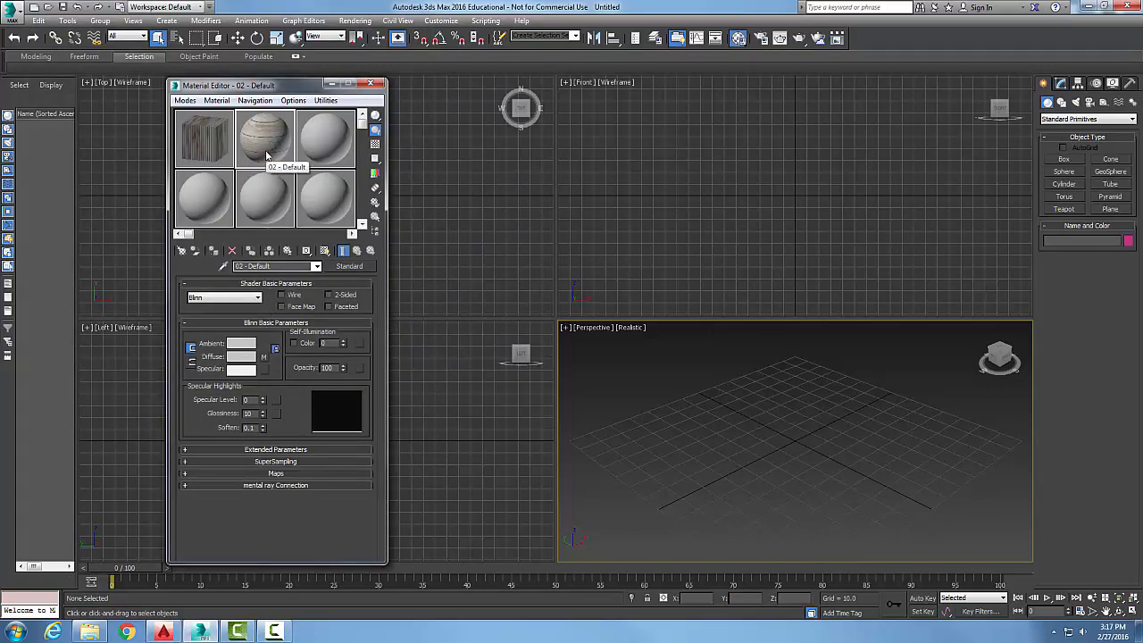
mouse_move(375, 117)
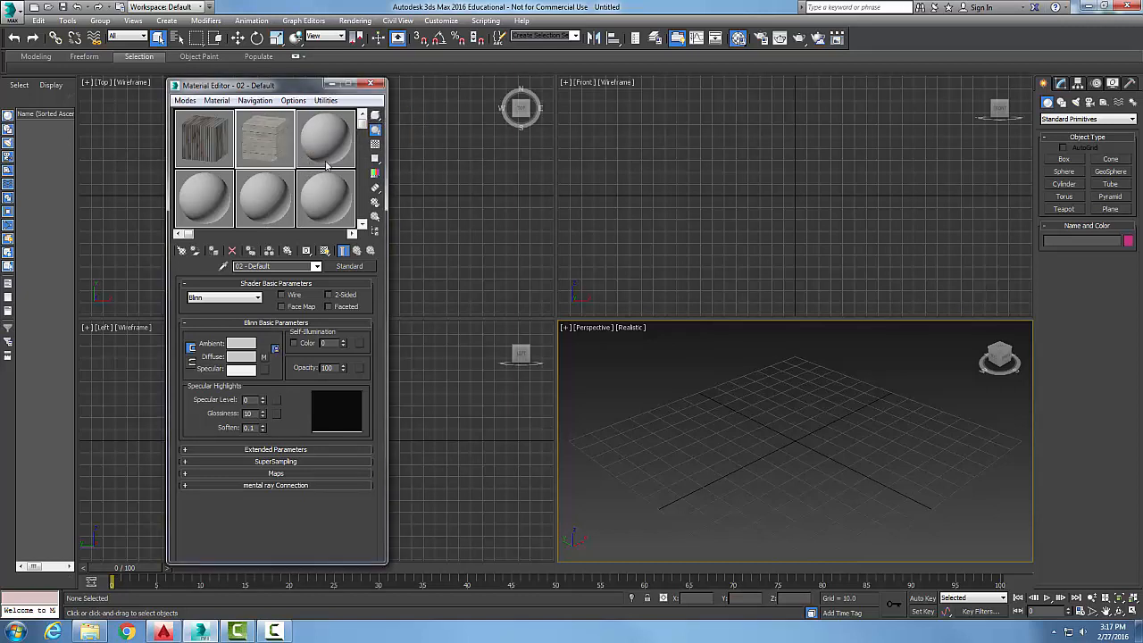
Step: Magnify the planks sample slot into its own enlarged cube preview
right_click(325, 139)
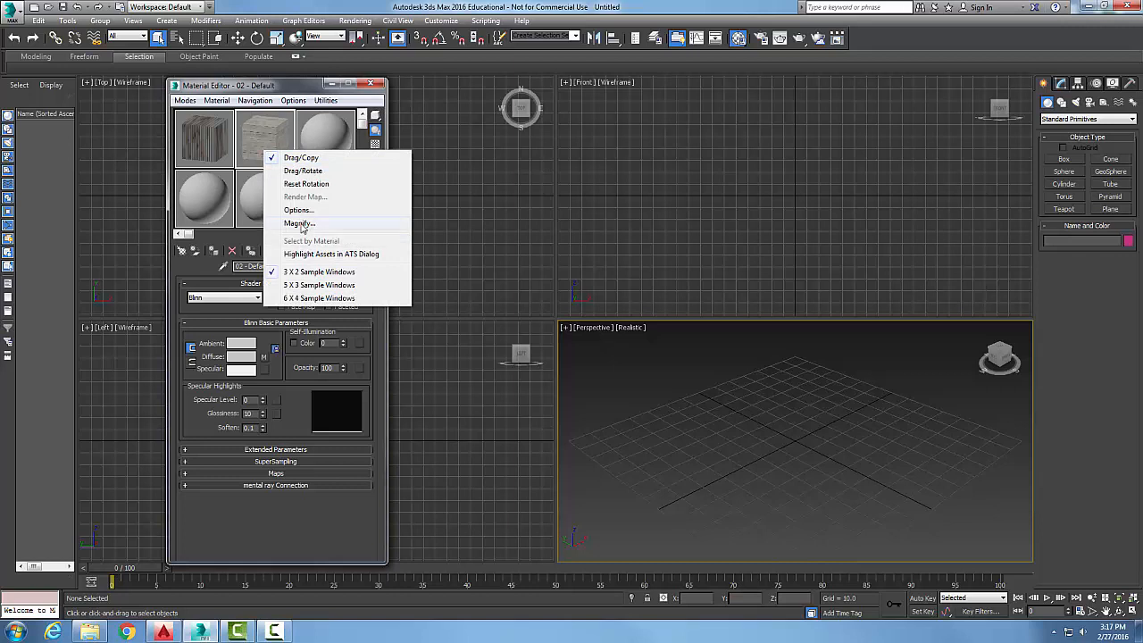
click(300, 223)
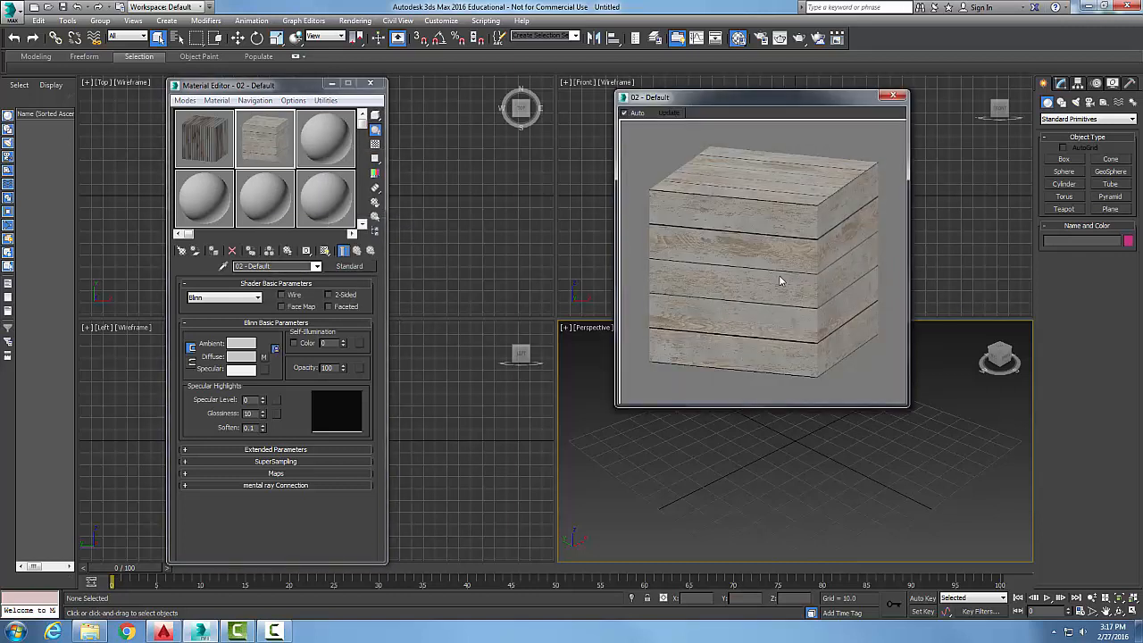
mouse_move(796, 318)
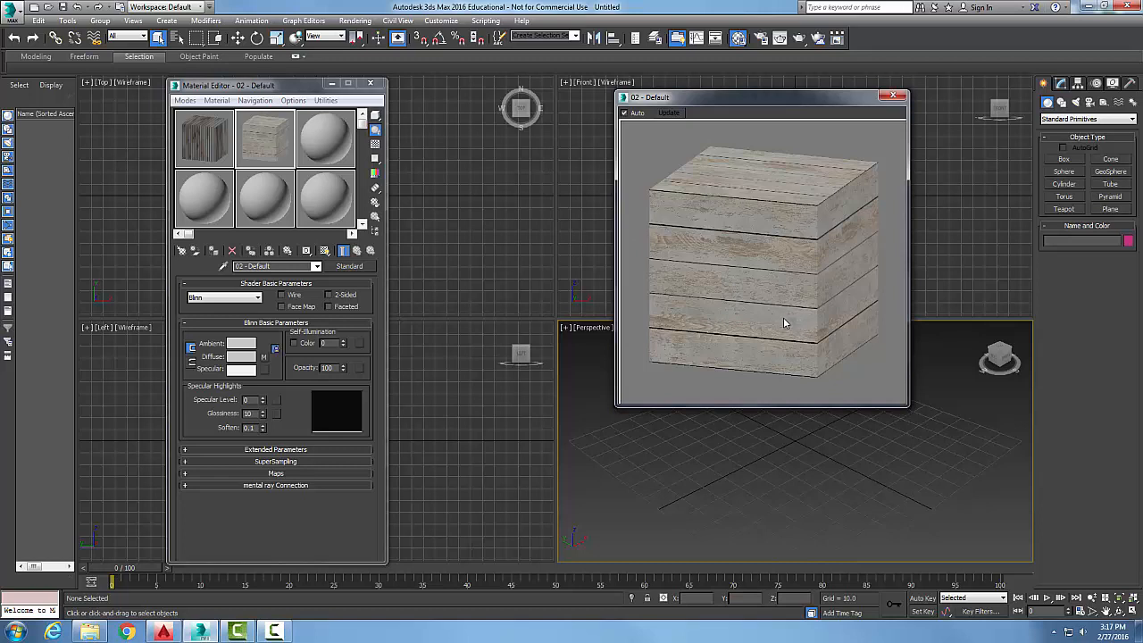
mouse_move(782, 321)
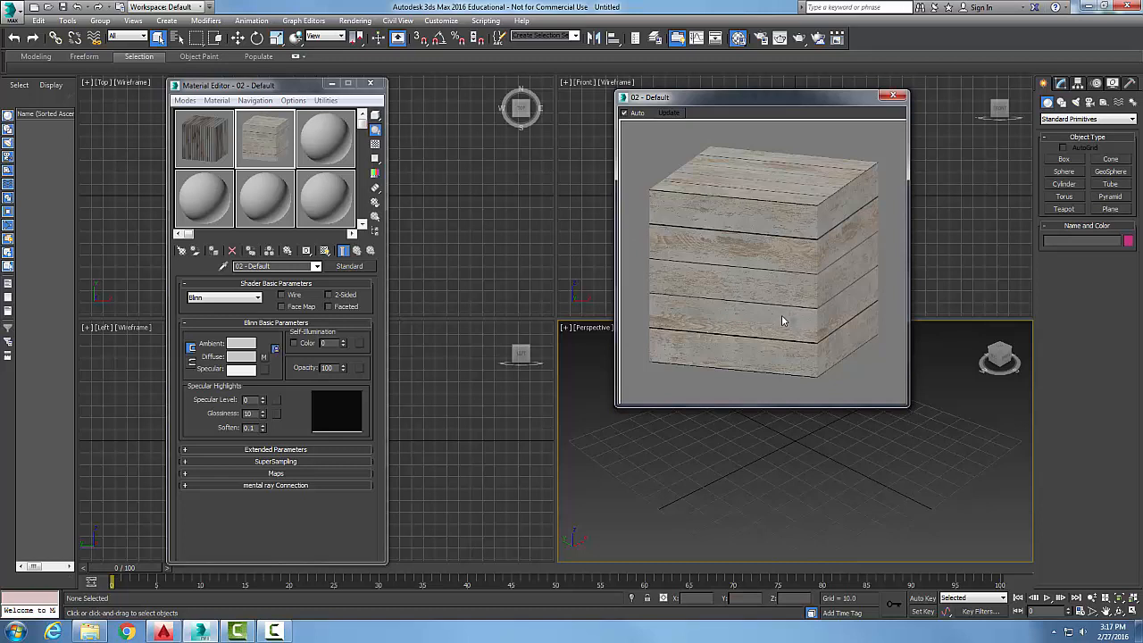